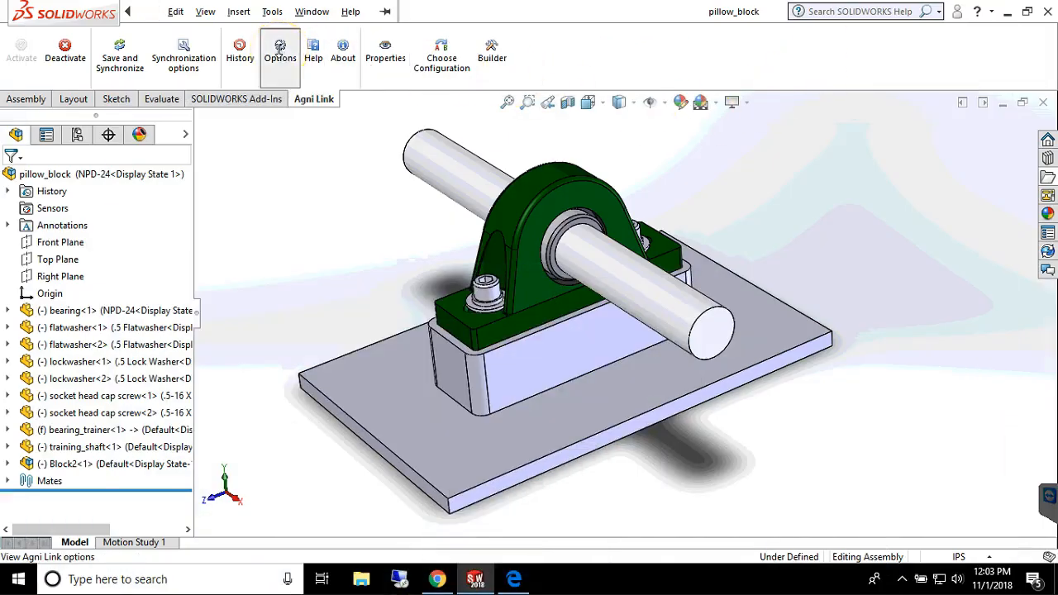
Review the pillow block assembly's Agni Link properties and close the properties window.
{"action": "left_click", "coordinate": [281, 51]}
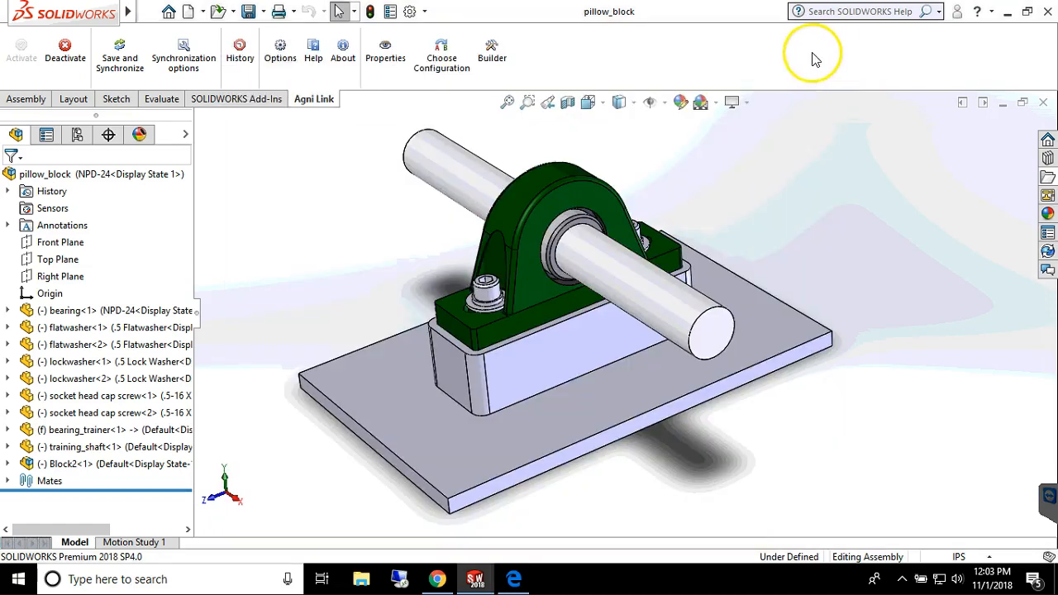
{"action": "left_click", "coordinate": [385, 50]}
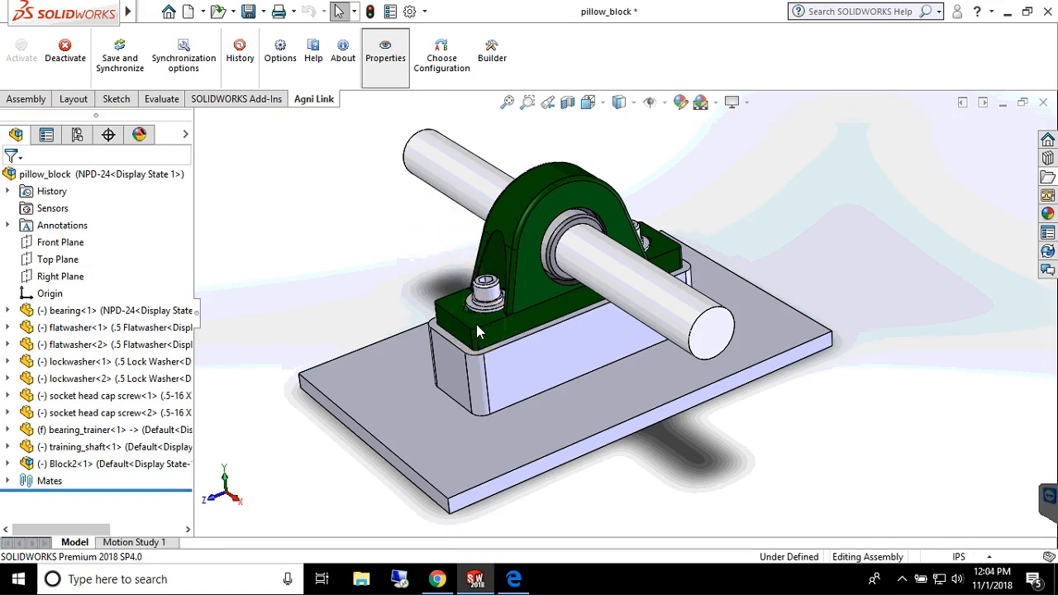
{"action": "left_click", "coordinate": [385, 49]}
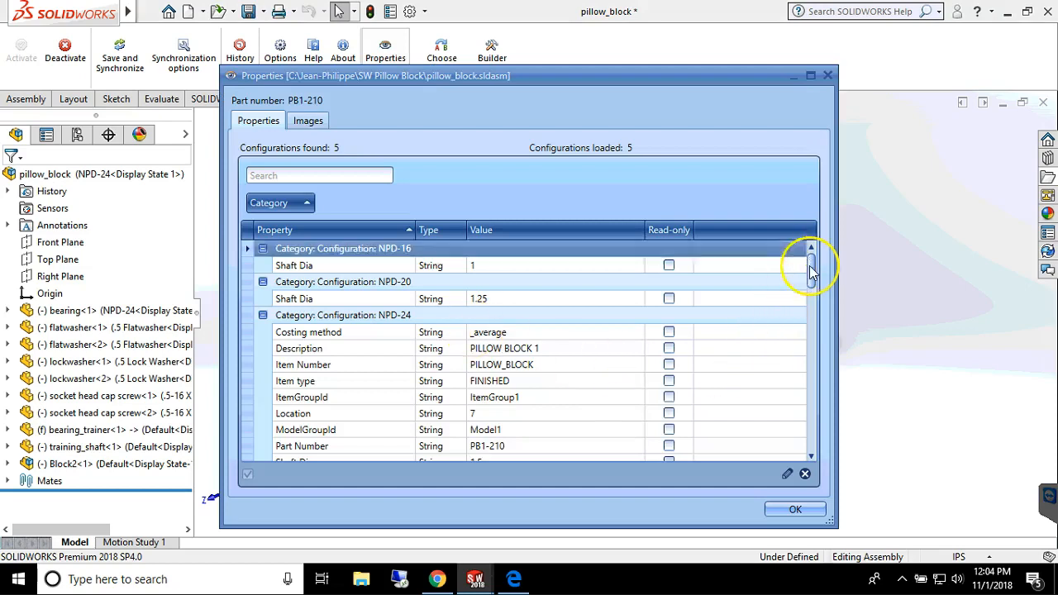
{"action": "scroll", "scroll_direction": "down", "scroll_amount": 3}
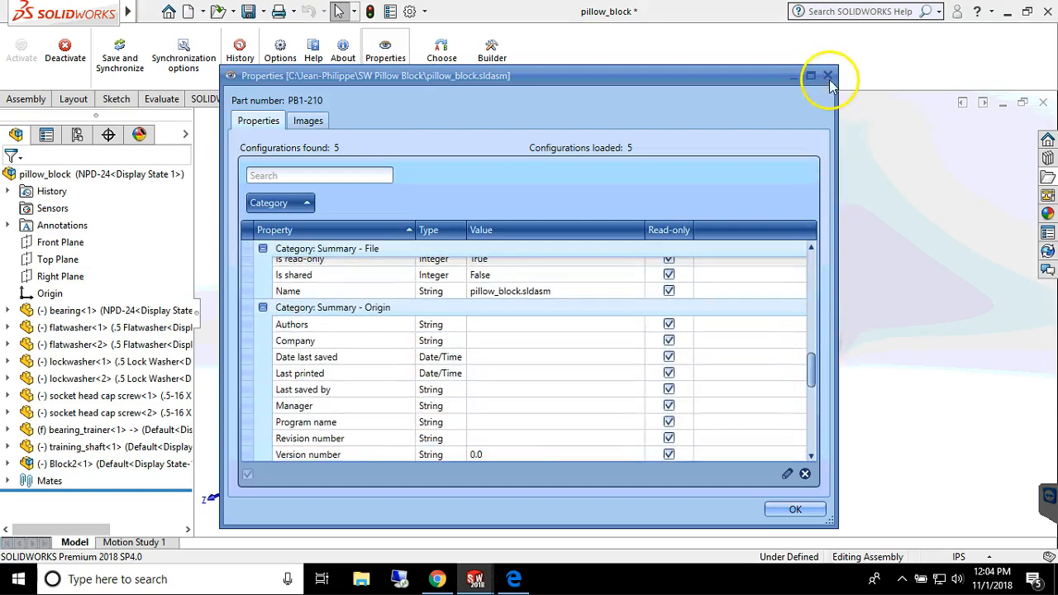
{"action": "left_click", "coordinate": [828, 78]}
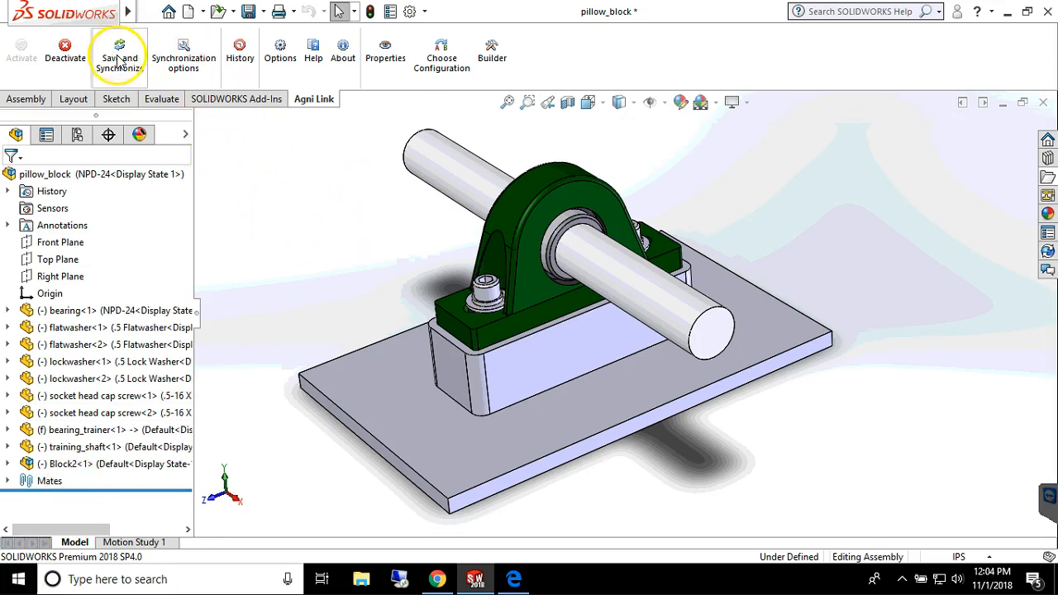
Start Save and Synchronize so the dashboard validates all nine pillow block documents.
{"action": "left_click", "coordinate": [119, 47]}
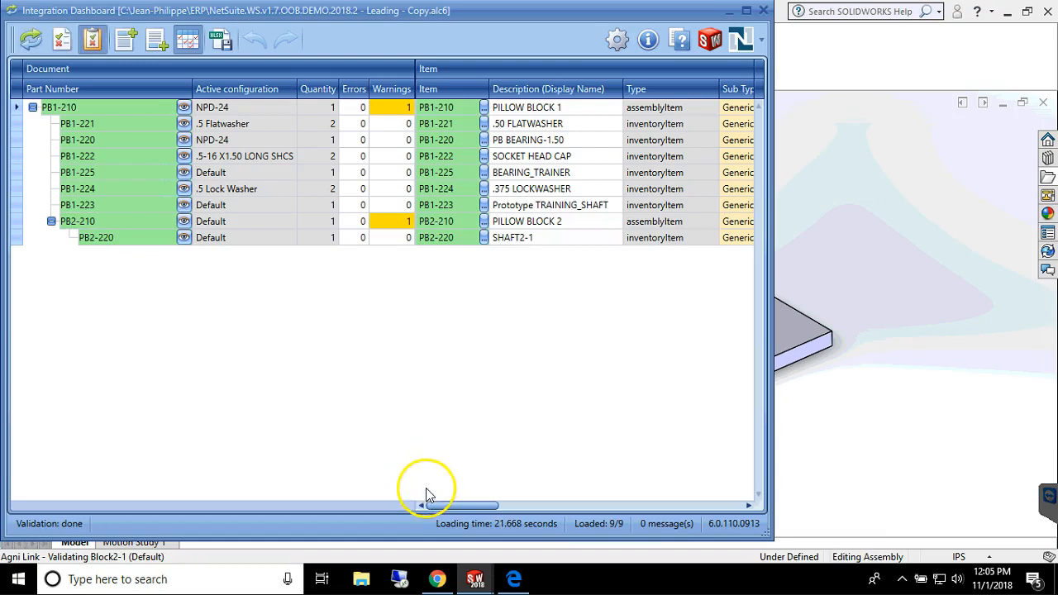
{"action": "mouse_move", "coordinate": [377, 444]}
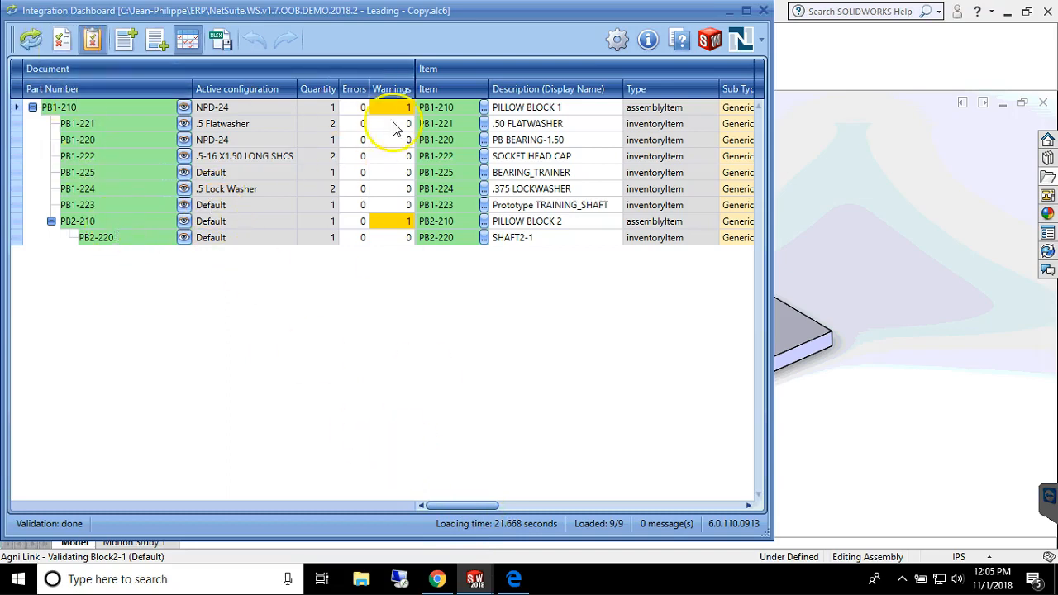
{"action": "mouse_move", "coordinate": [483, 506]}
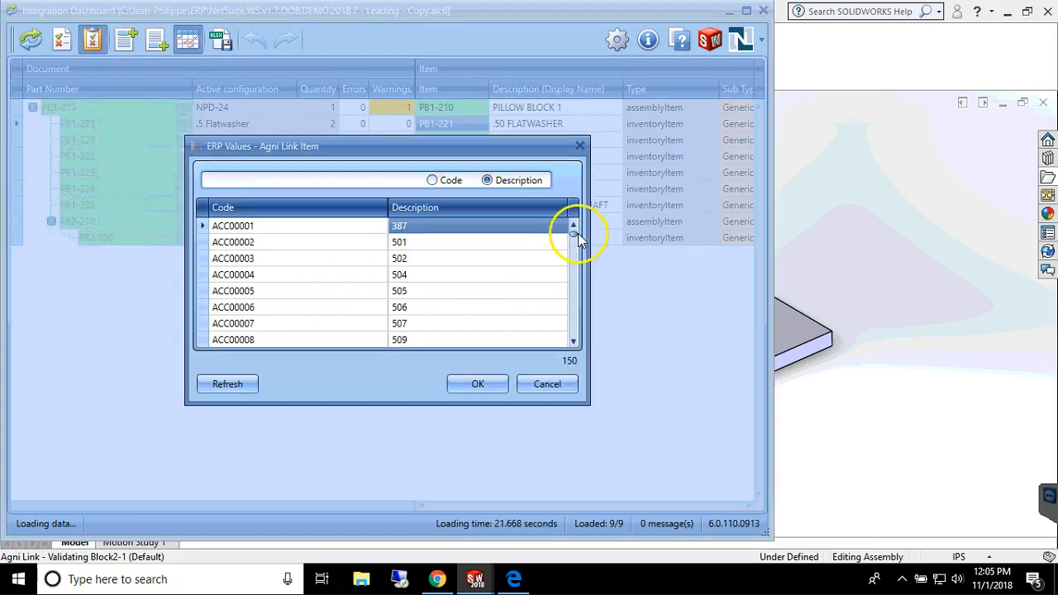
{"action": "scroll", "scroll_direction": "down", "scroll_amount": 3}
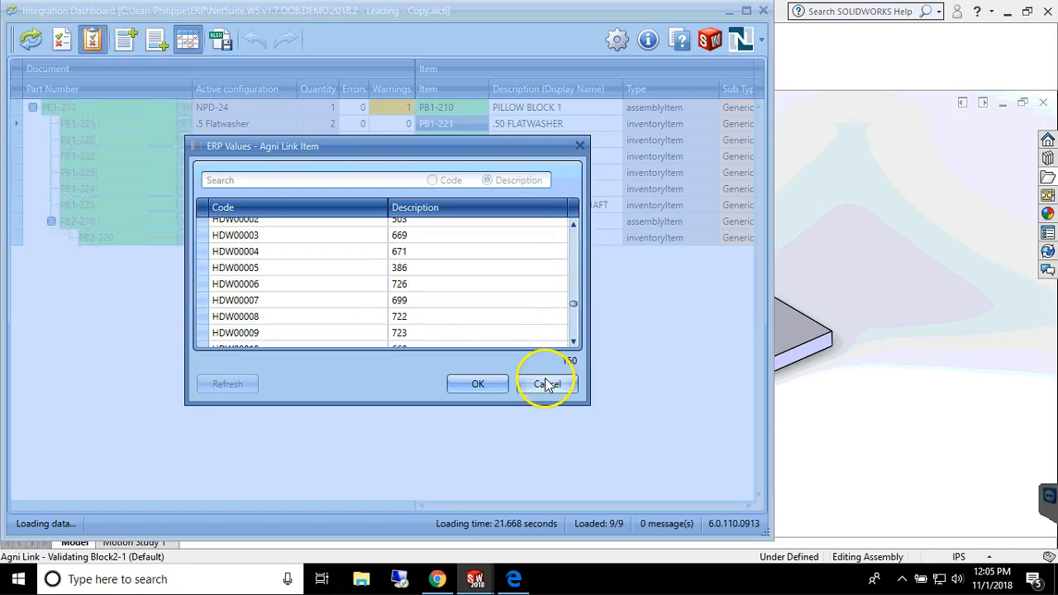
{"action": "left_click", "coordinate": [547, 384]}
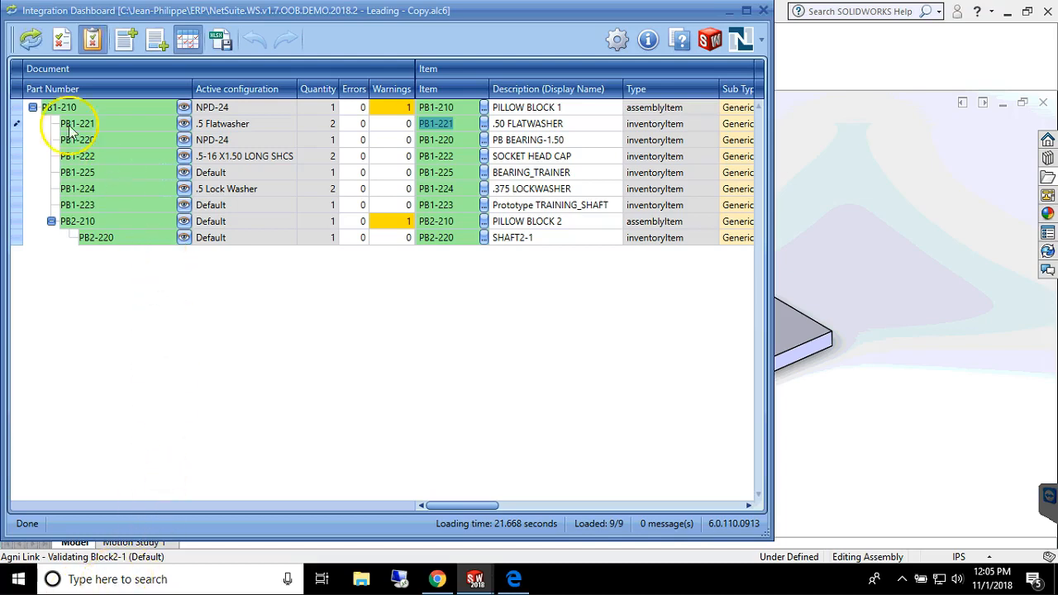
{"action": "mouse_move", "coordinate": [30, 39]}
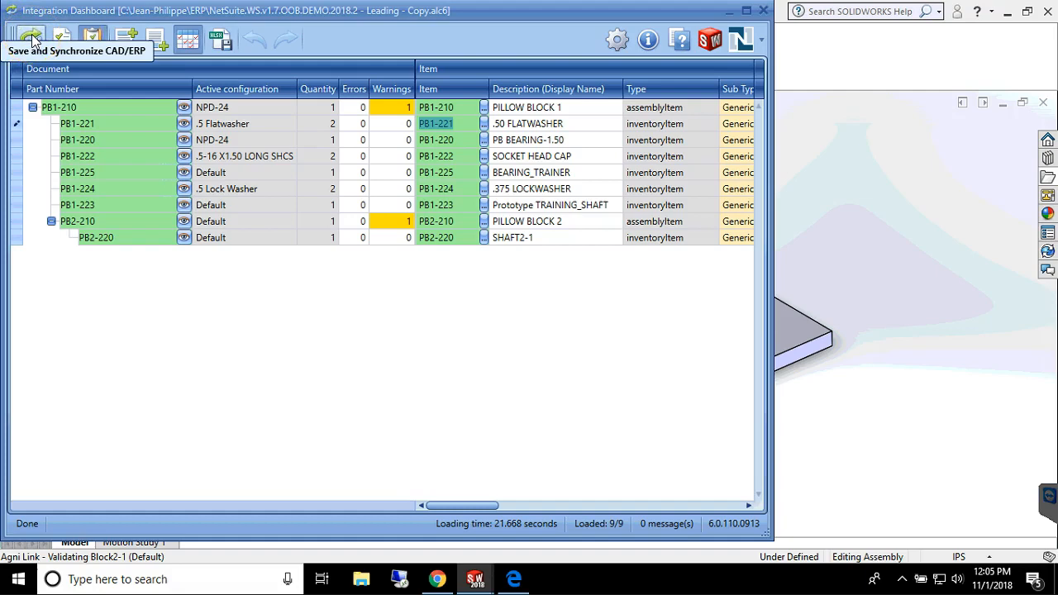
Synchronize the BOM to NetSuite, confirming despite the remaining warning, creating PB1-210 and PB2-210.
{"action": "left_click", "coordinate": [30, 40]}
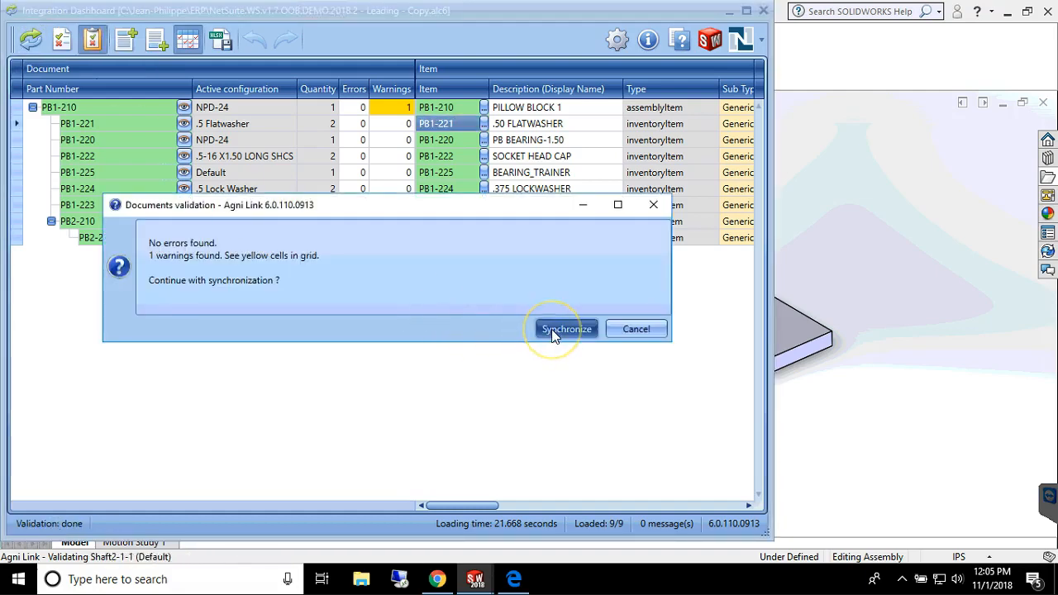
{"action": "left_click", "coordinate": [565, 329]}
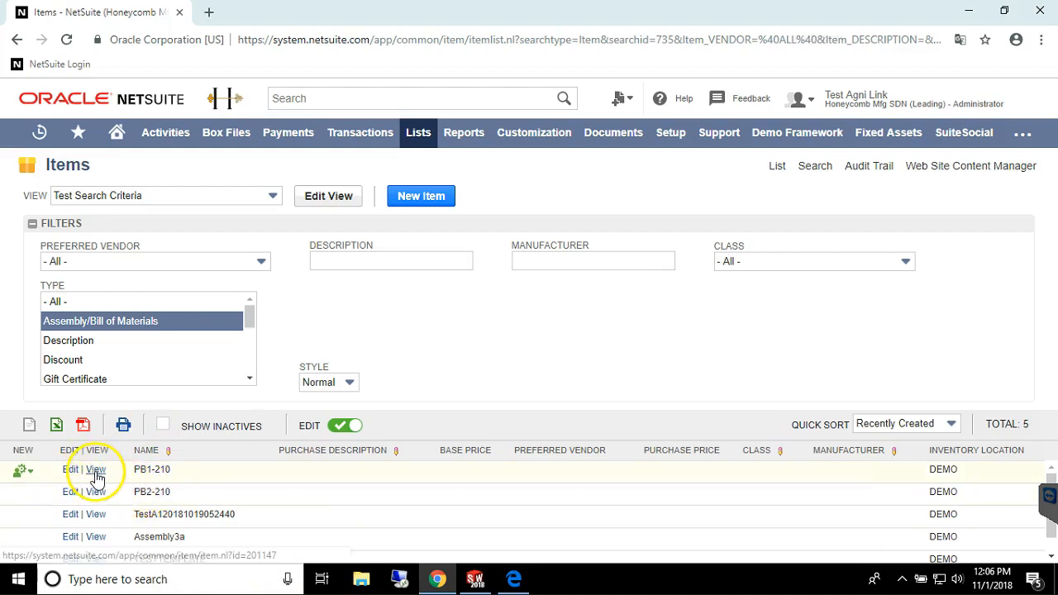
View the PB1-210 assembly record's Manufacturing subtab listing its seven synced components.
{"action": "left_click", "coordinate": [96, 469]}
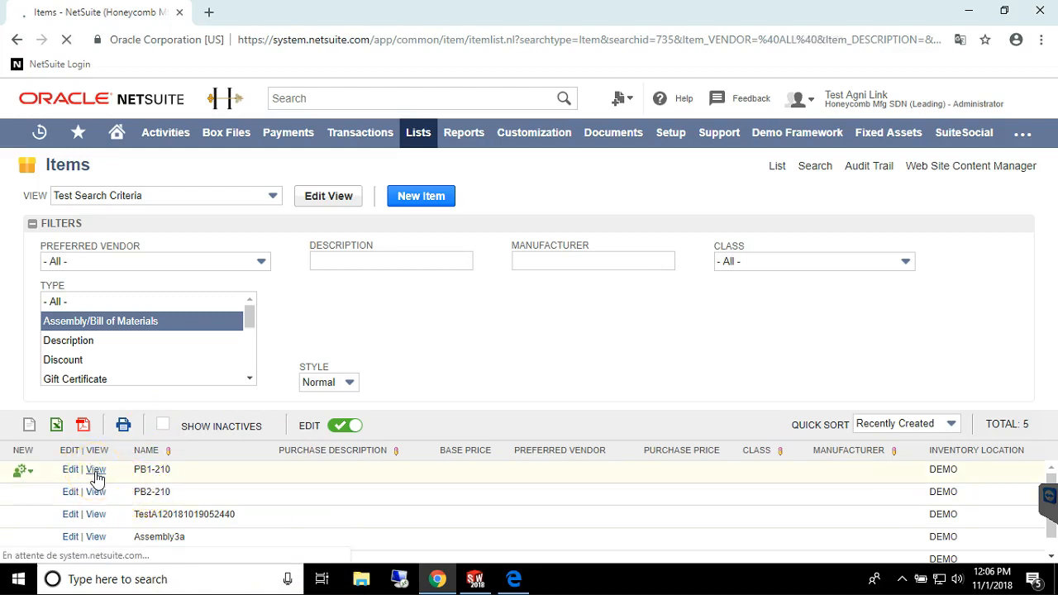
{"action": "left_click", "coordinate": [95, 470]}
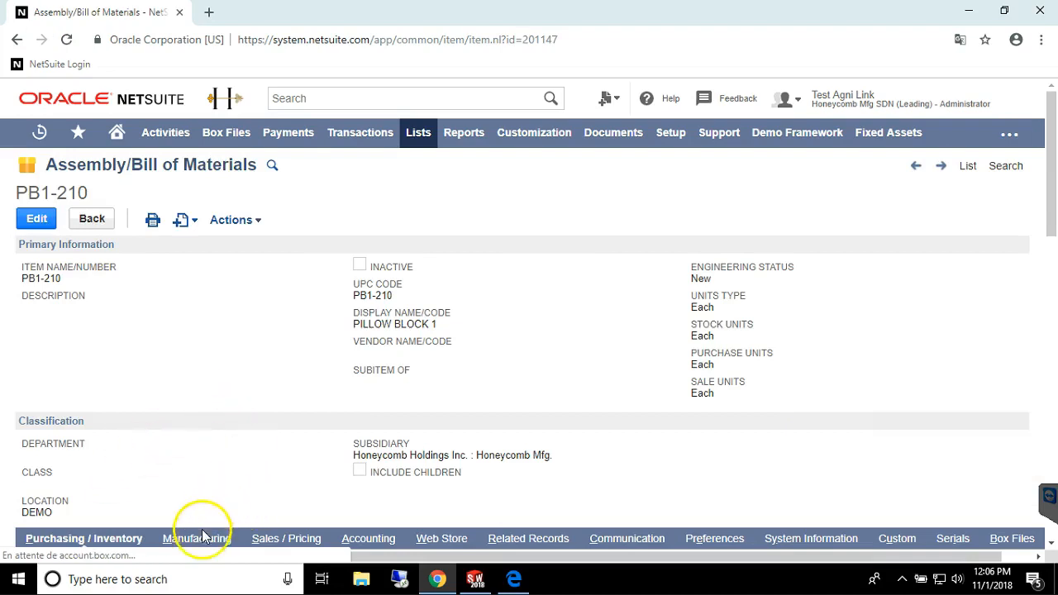
{"action": "left_click", "coordinate": [192, 539]}
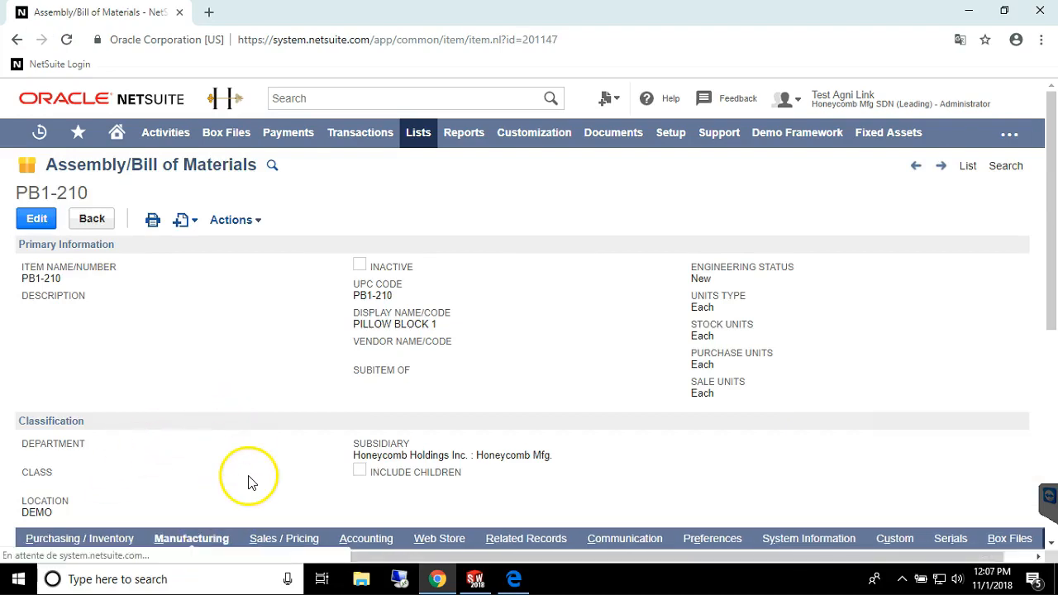
{"action": "scroll", "scroll_direction": "down", "scroll_amount": 3}
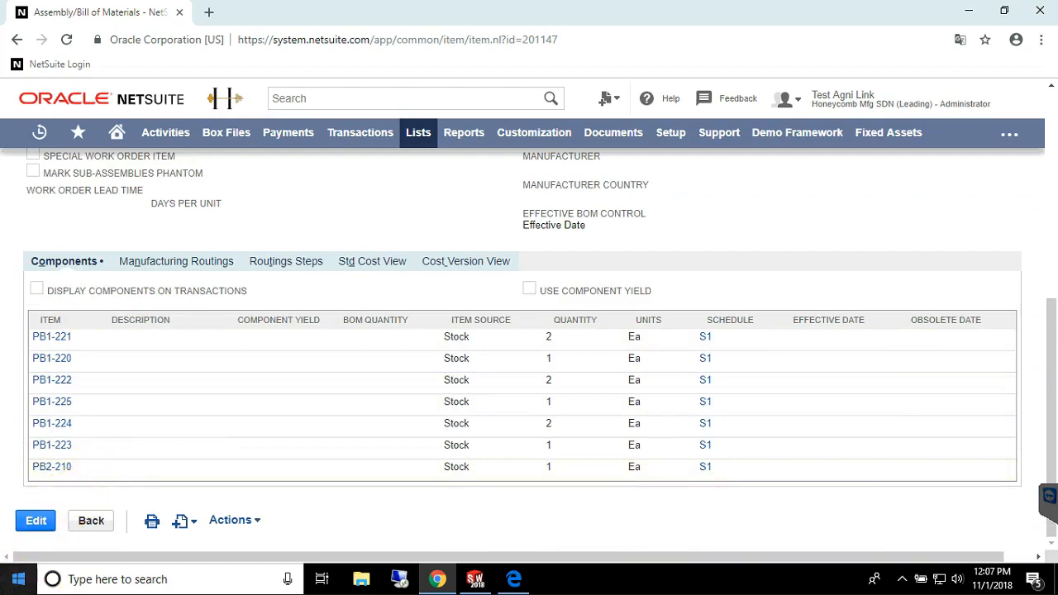
{"action": "mouse_move", "coordinate": [51, 447]}
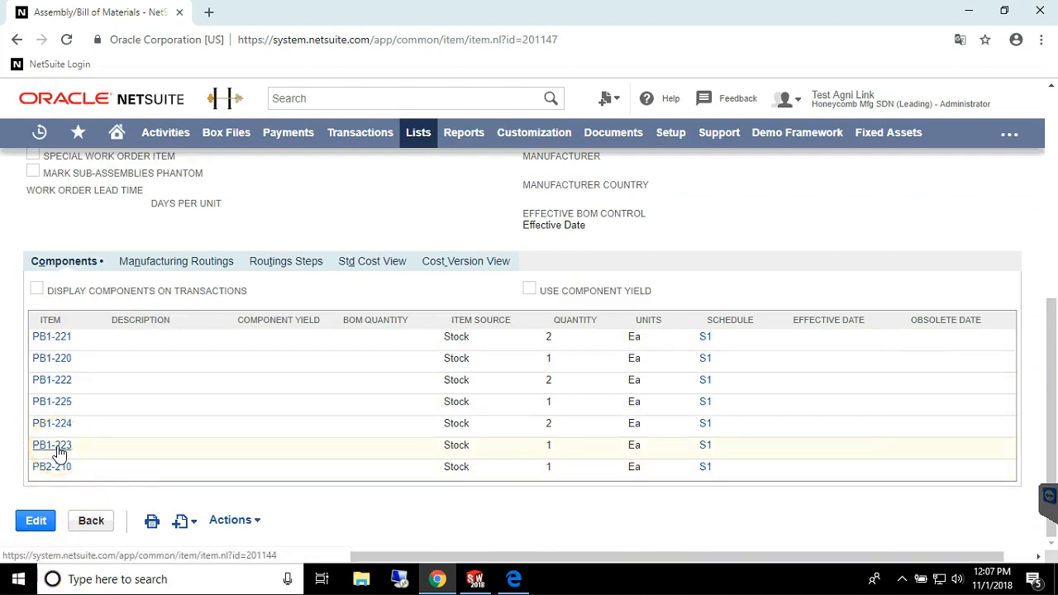
Open the PB1-223 Prototype TRAINING_SHAFT component item record.
{"action": "left_click", "coordinate": [51, 446]}
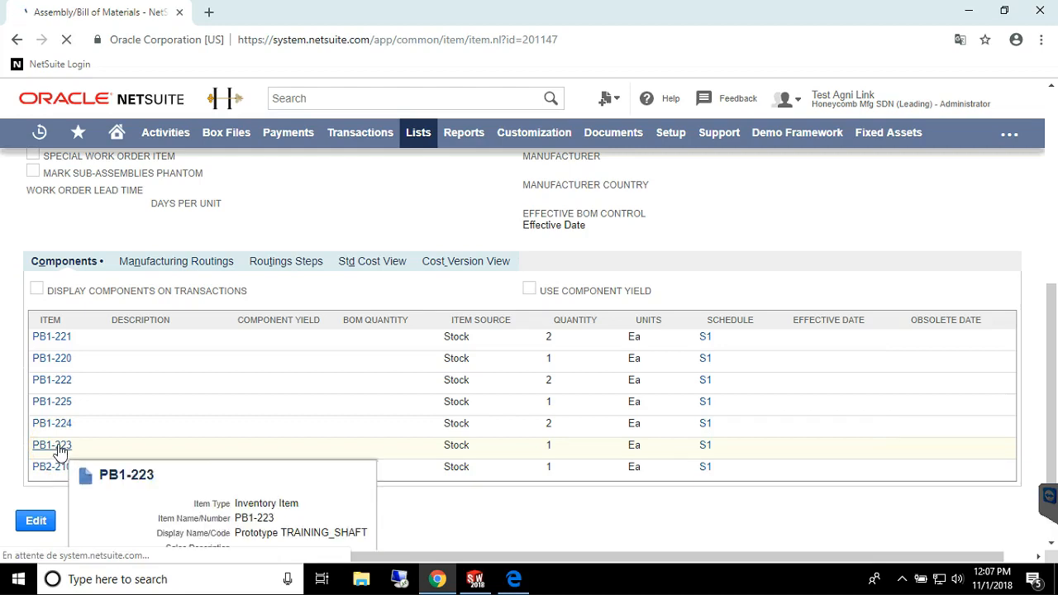
{"action": "left_click", "coordinate": [52, 446]}
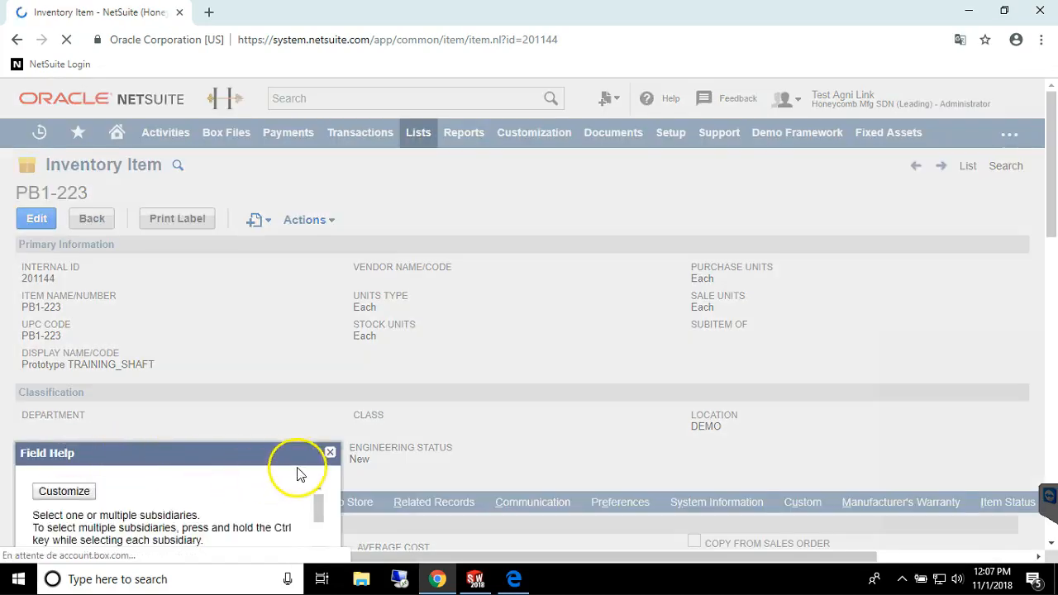
Edit PB1-223 so its display name reads TRAINING_SHAFT, save it, and return to the pillow_block assembly.
{"action": "left_click", "coordinate": [329, 453]}
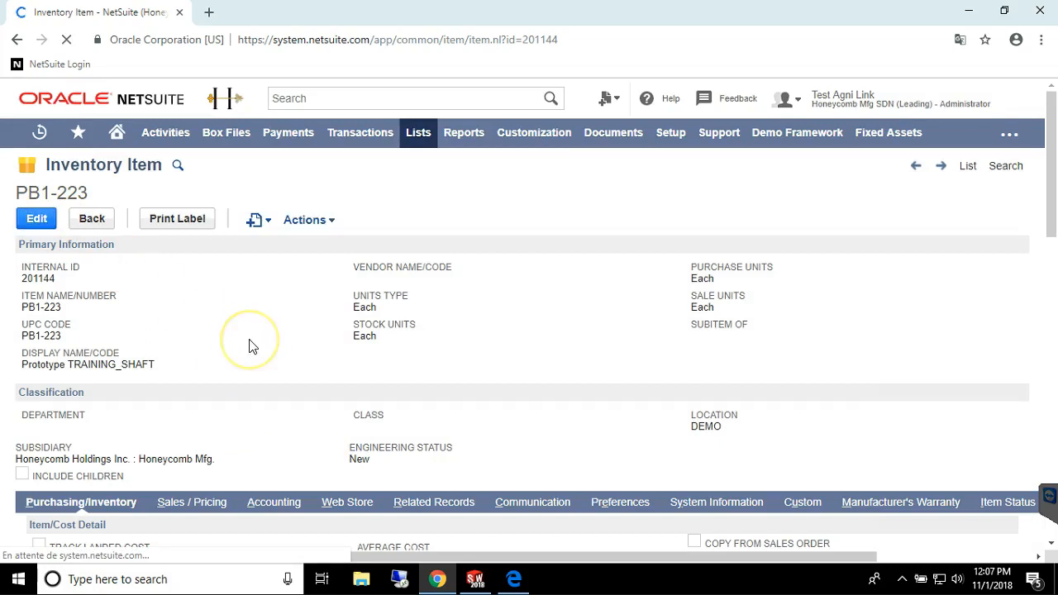
{"action": "left_click", "coordinate": [36, 218]}
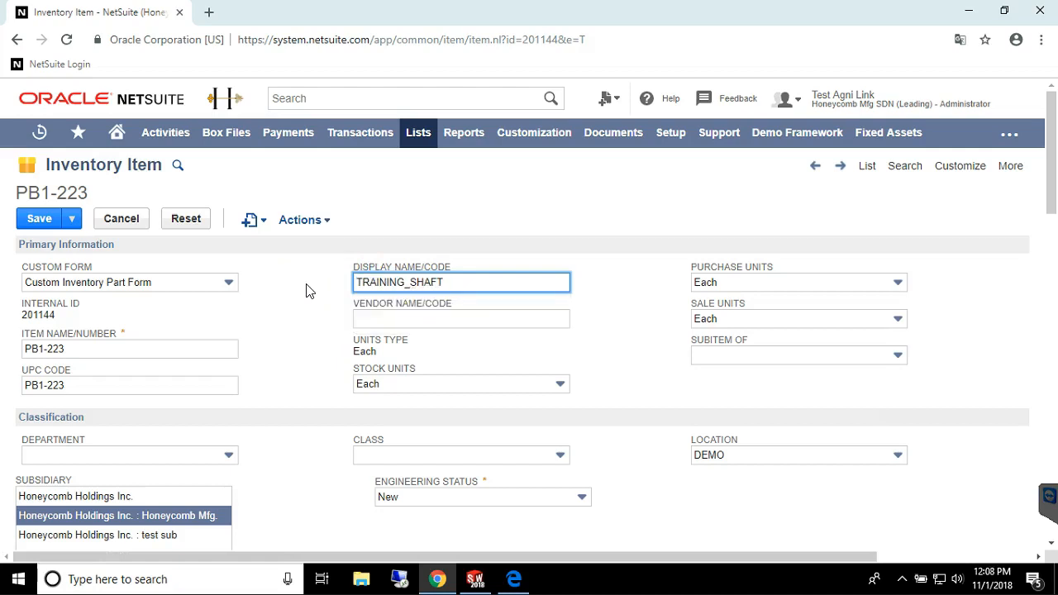
{"action": "left_click", "coordinate": [39, 218]}
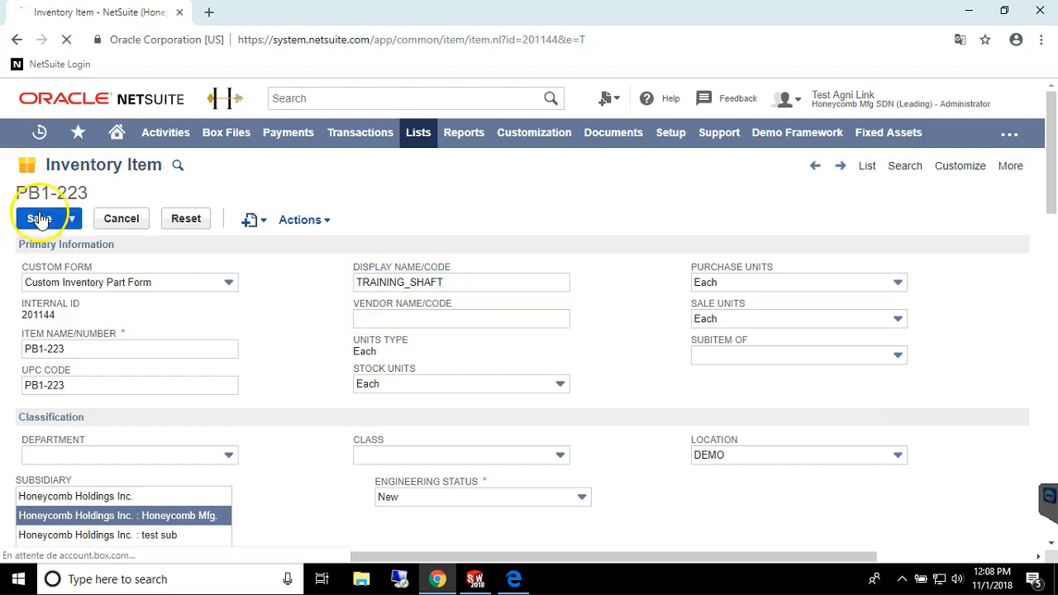
{"action": "left_click", "coordinate": [38, 219]}
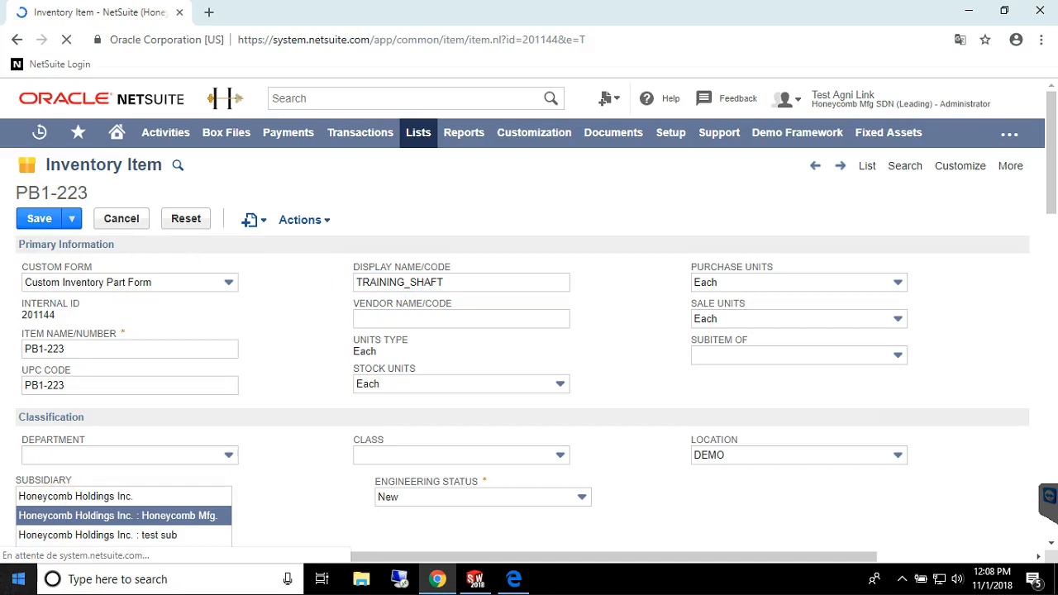
{"action": "left_click", "coordinate": [478, 579]}
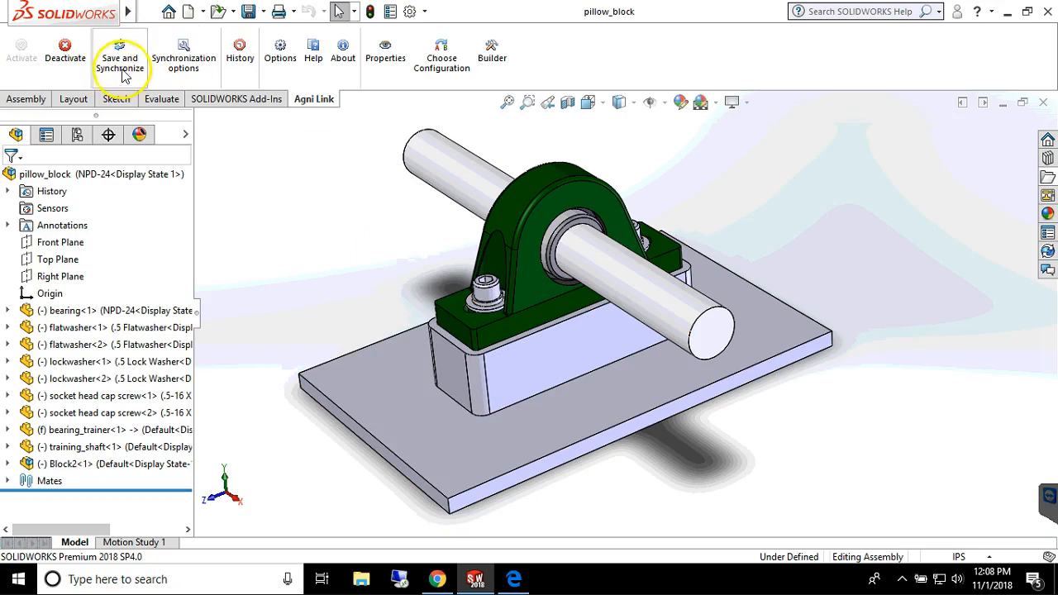
Save and Synchronize the assembly, choosing 'Rebuild and save the document' so the BOM re-validates.
{"action": "left_click", "coordinate": [119, 49]}
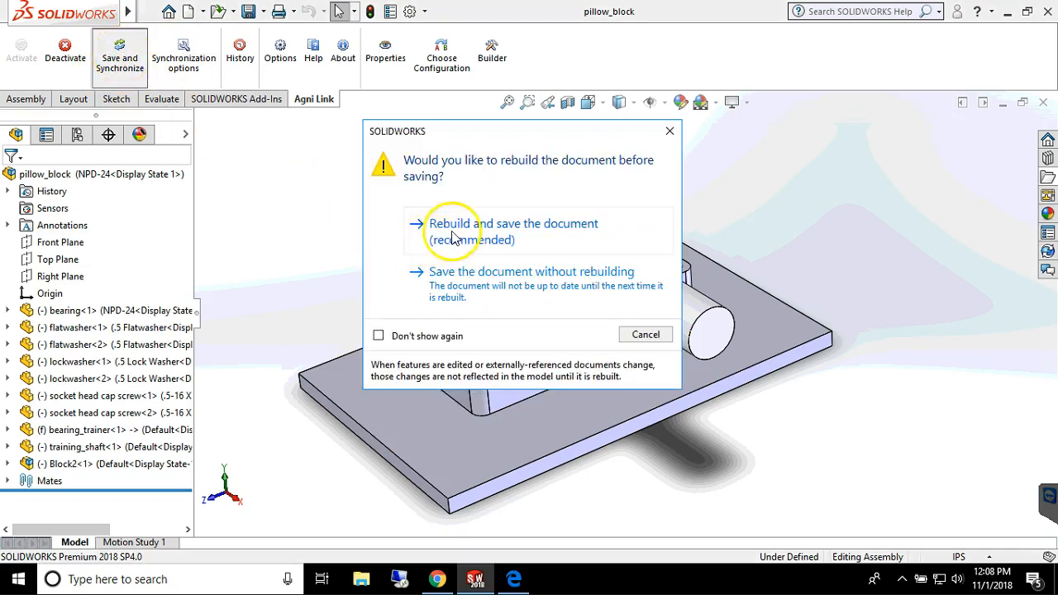
{"action": "left_click", "coordinate": [455, 231]}
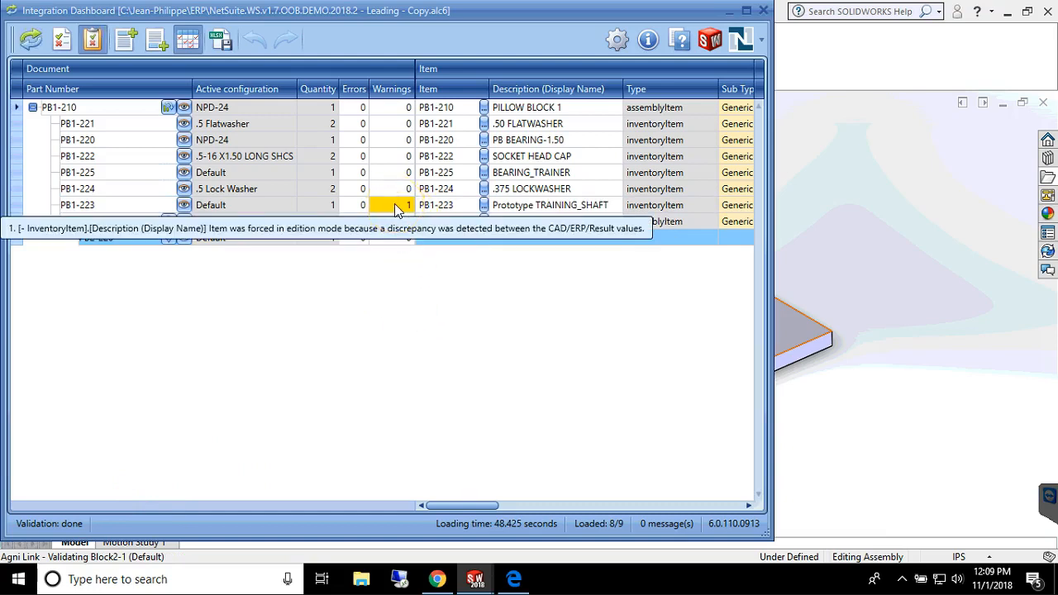
{"action": "mouse_move", "coordinate": [511, 212]}
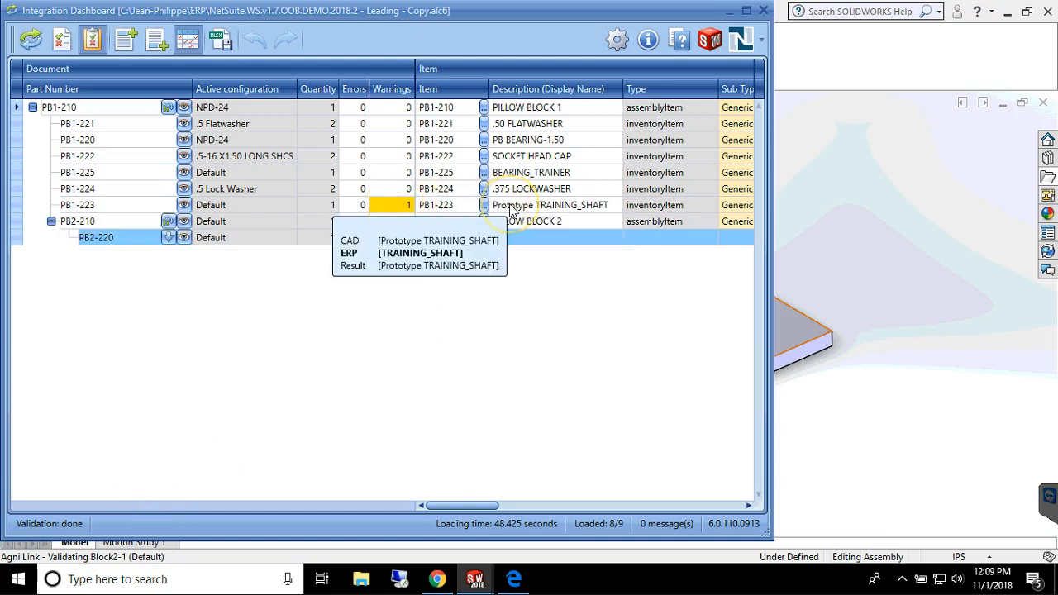
Set PB1-223's description to the ERP value TRAINING_SHAFT via 'Use ERP values for all selected cells'.
{"action": "right_click", "coordinate": [512, 205]}
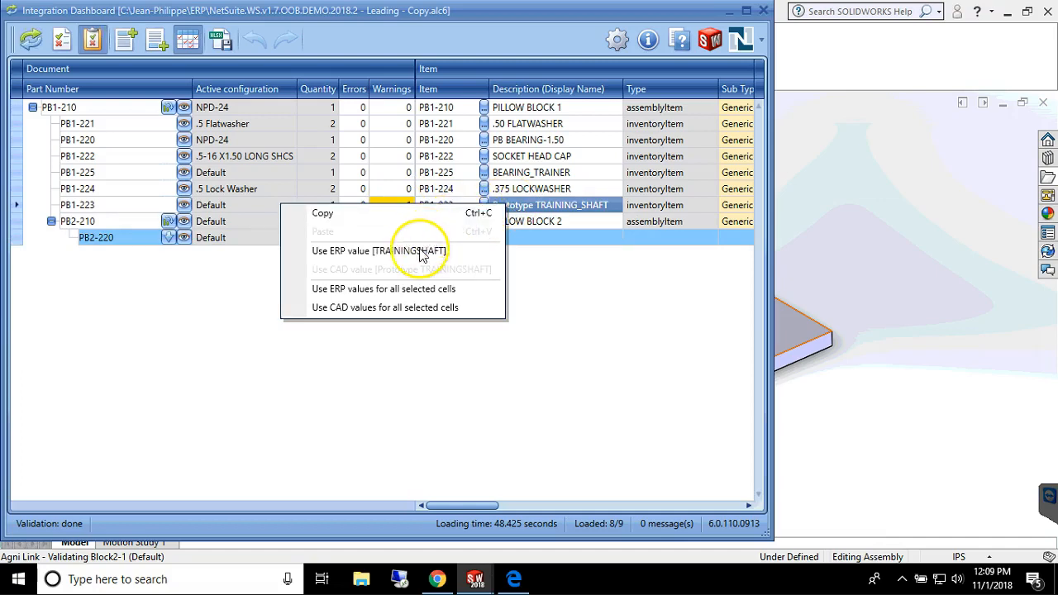
{"action": "mouse_move", "coordinate": [415, 288]}
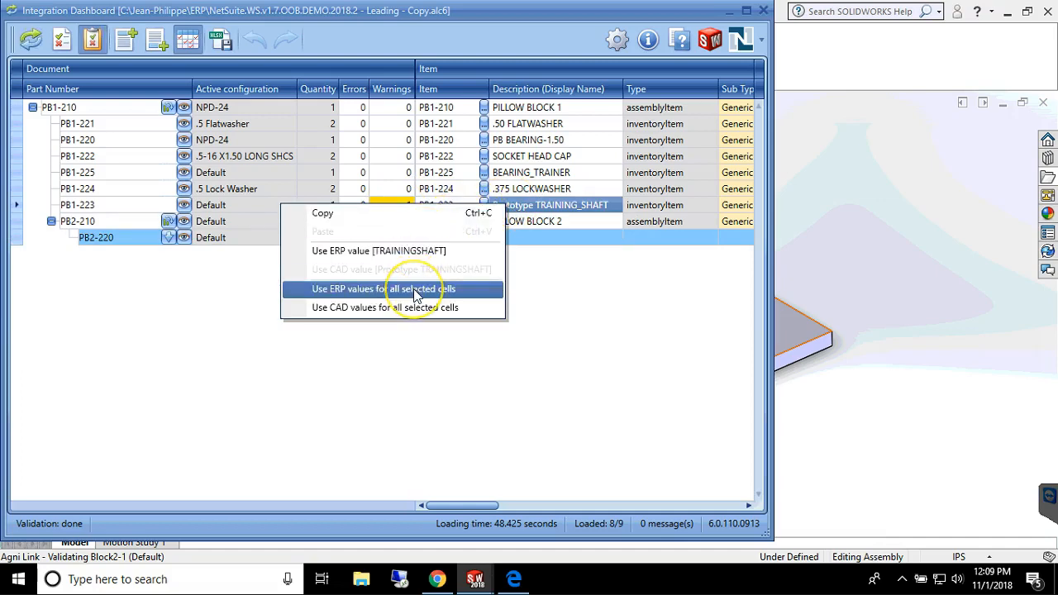
{"action": "left_click", "coordinate": [405, 288]}
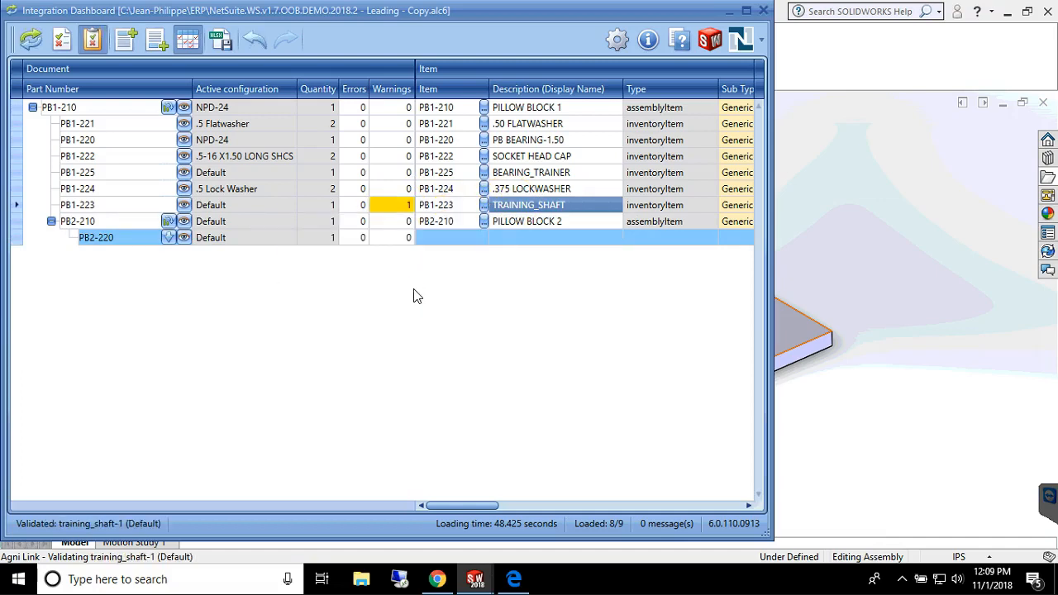
{"action": "mouse_move", "coordinate": [413, 301]}
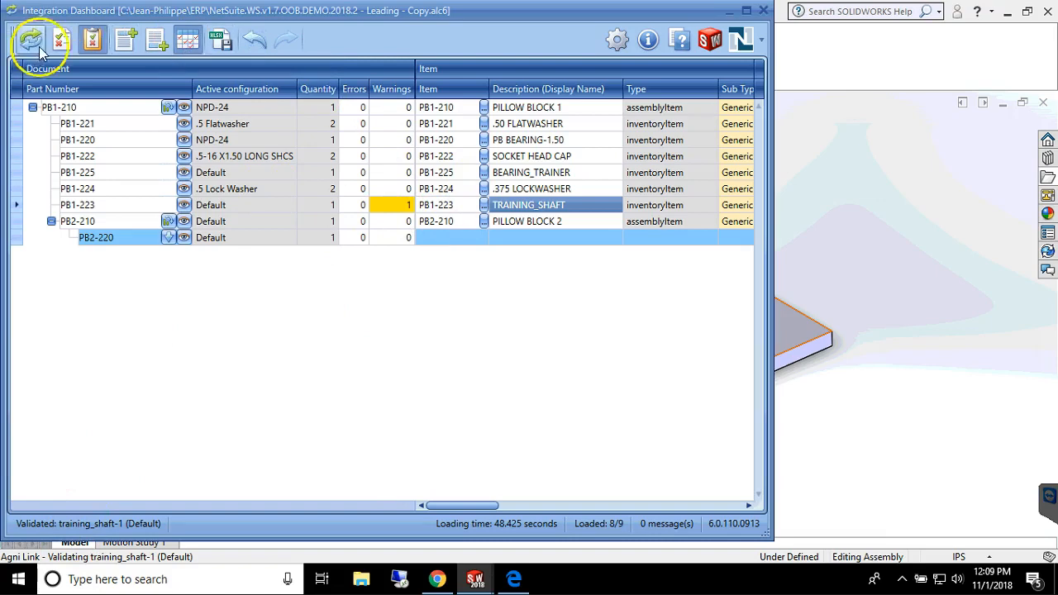
Resynchronize the nine pillow block documents to NetSuite and show the Progress Details window.
{"action": "left_click", "coordinate": [29, 40]}
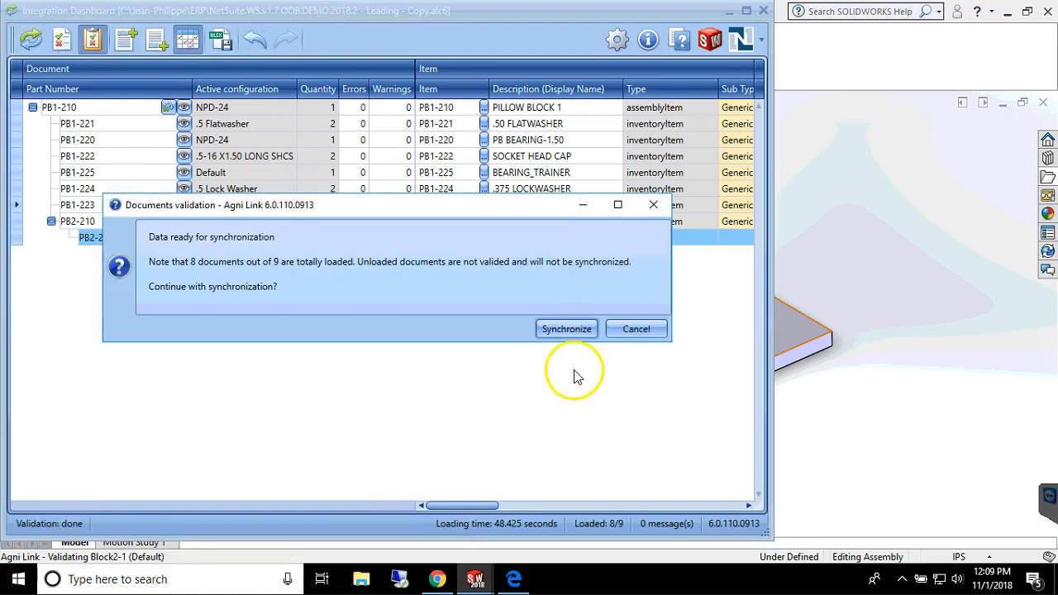
{"action": "left_click", "coordinate": [565, 329]}
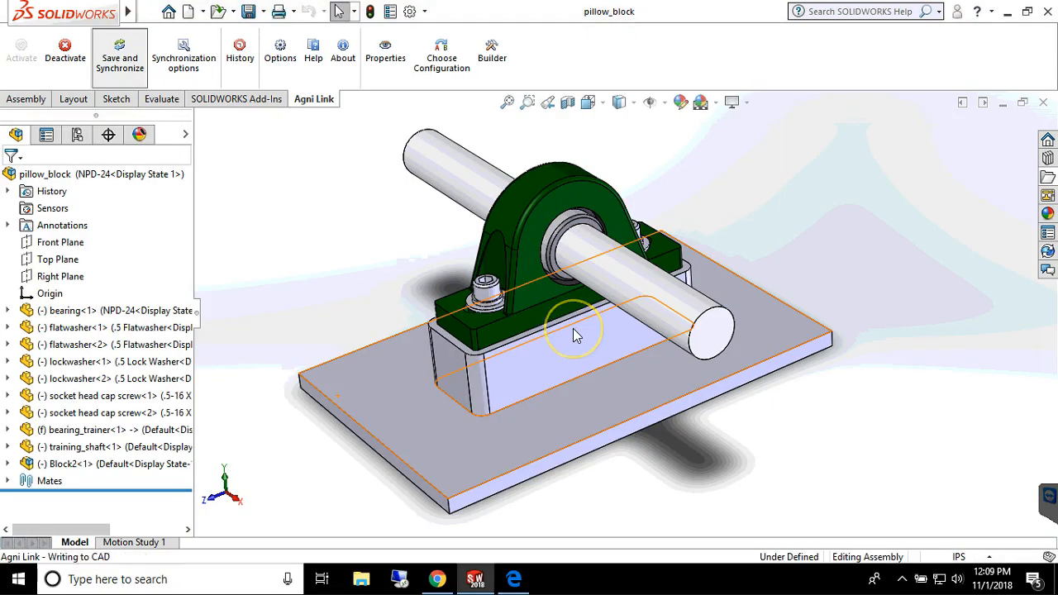
{"action": "left_click", "coordinate": [119, 45]}
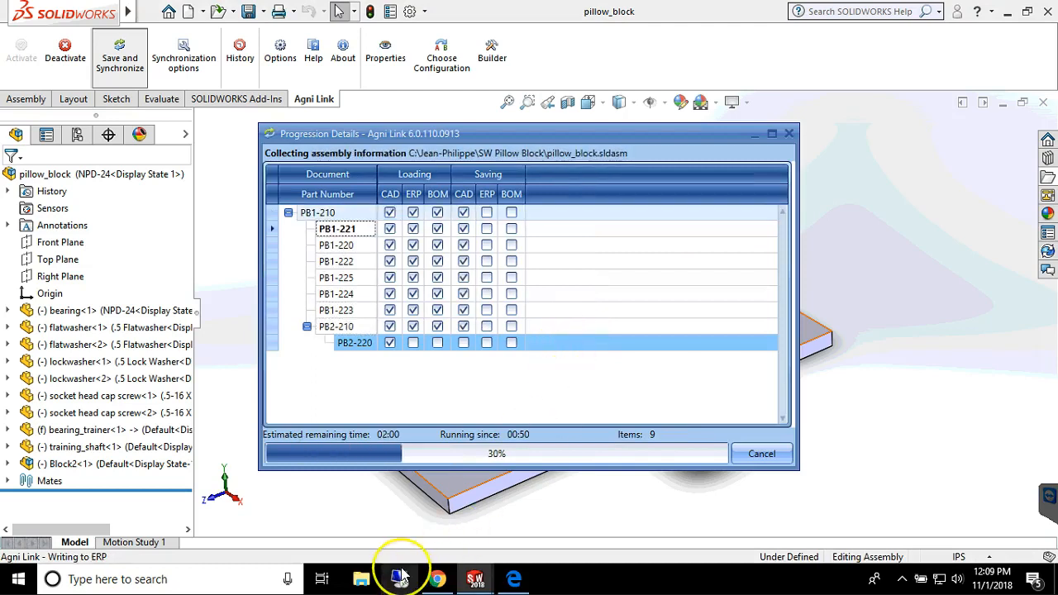
{"action": "mouse_move", "coordinate": [397, 562]}
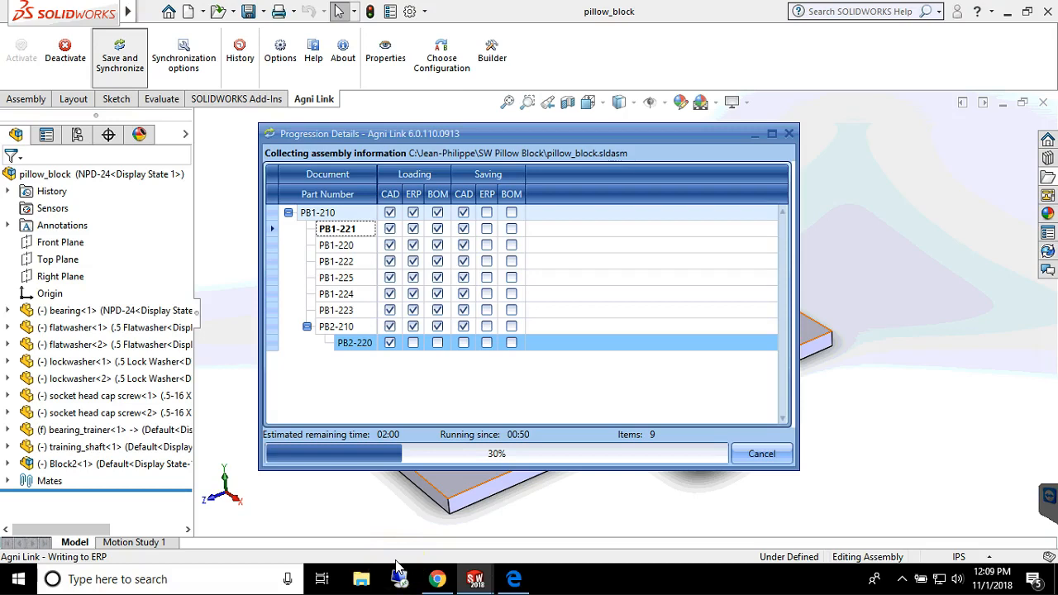
{"action": "mouse_move", "coordinate": [572, 456]}
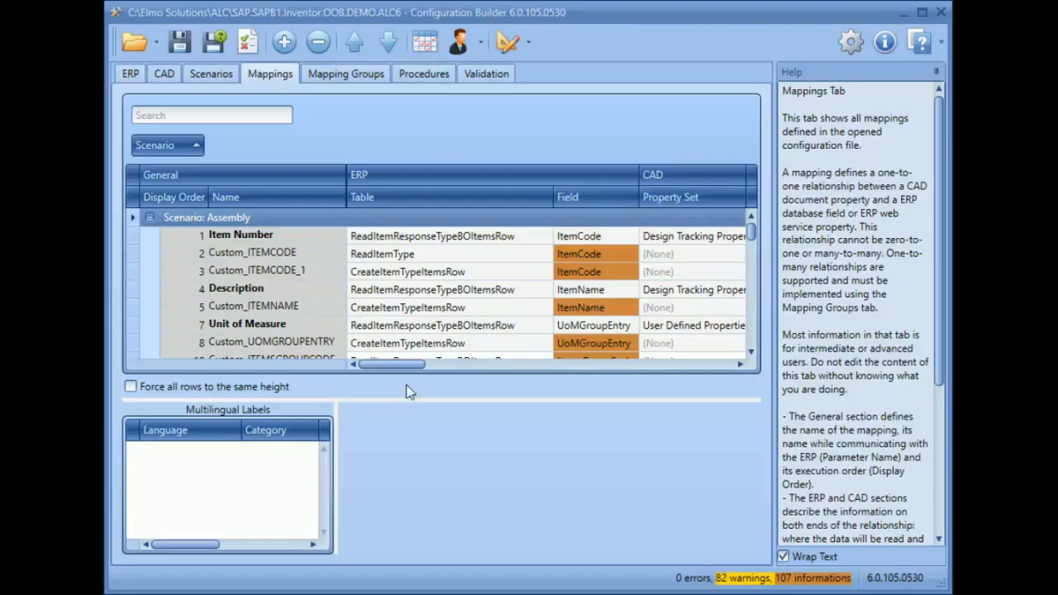
{"action": "mouse_move", "coordinate": [433, 453]}
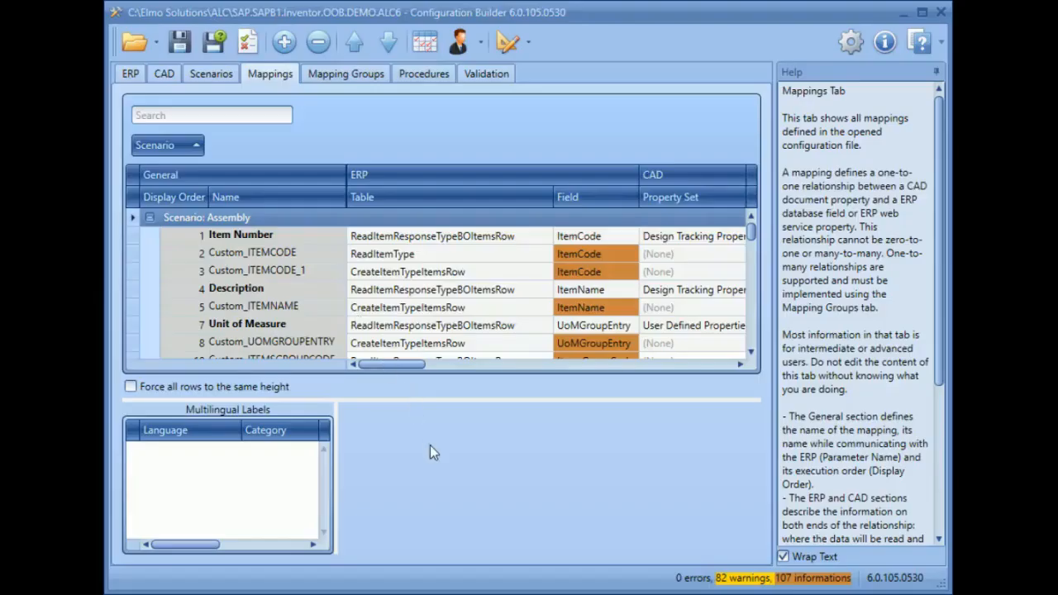
{"action": "mouse_move", "coordinate": [406, 366]}
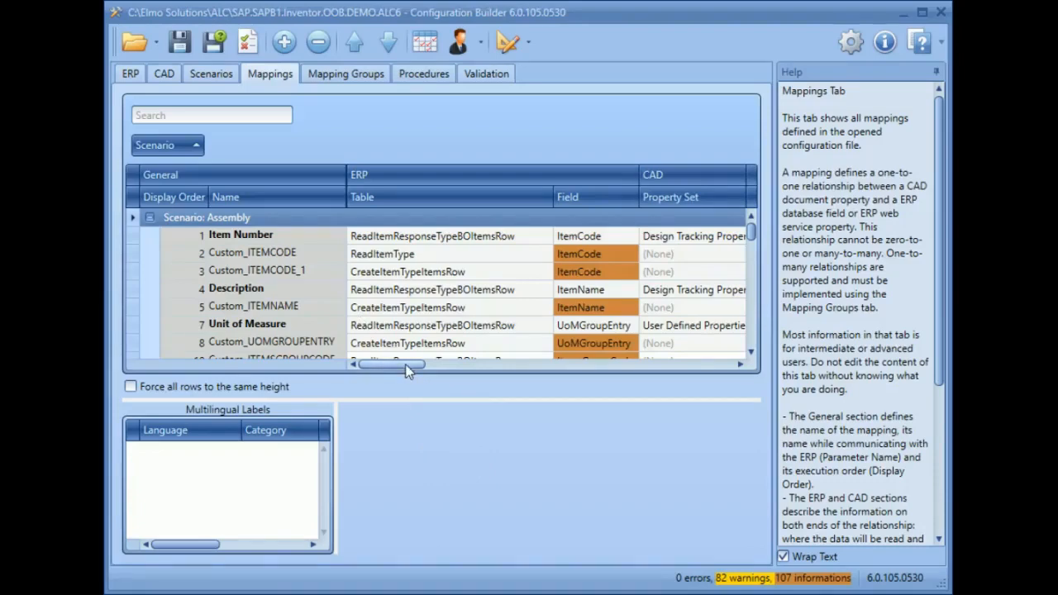
{"action": "left_click_drag", "start_coordinate": [405, 363], "coordinate": [450, 364]}
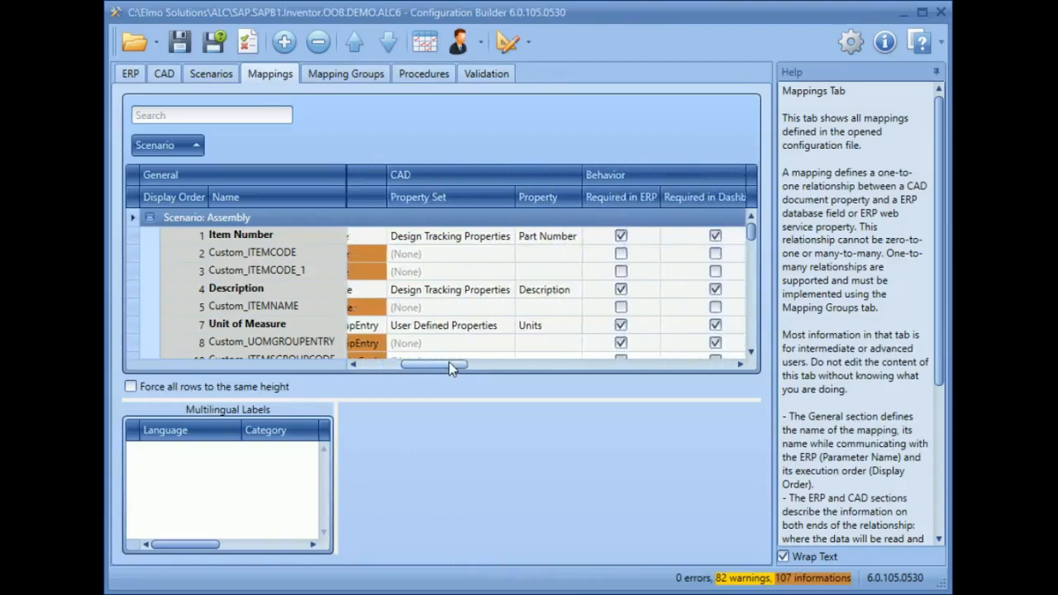
{"action": "left_click_drag", "start_coordinate": [438, 364], "coordinate": [496, 364]}
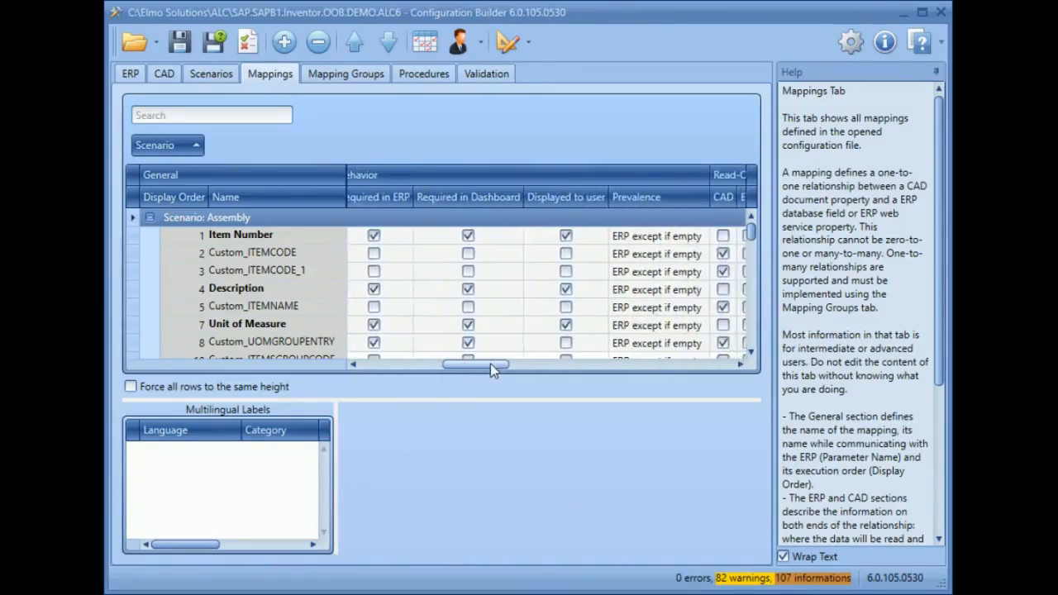
{"action": "left_click_drag", "start_coordinate": [493, 365], "coordinate": [530, 365]}
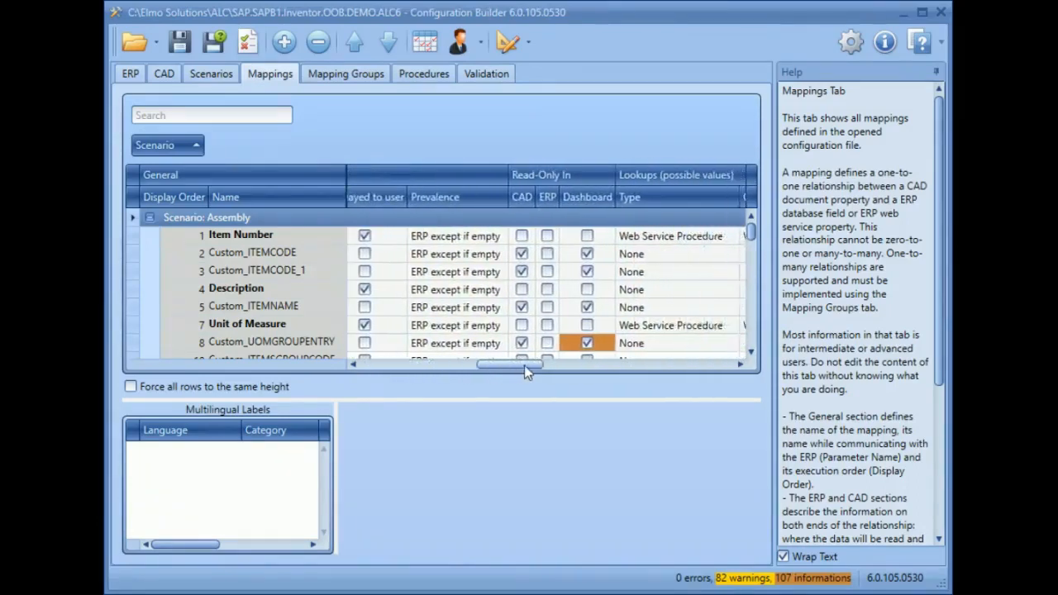
{"action": "left_click_drag", "start_coordinate": [509, 365], "coordinate": [553, 366]}
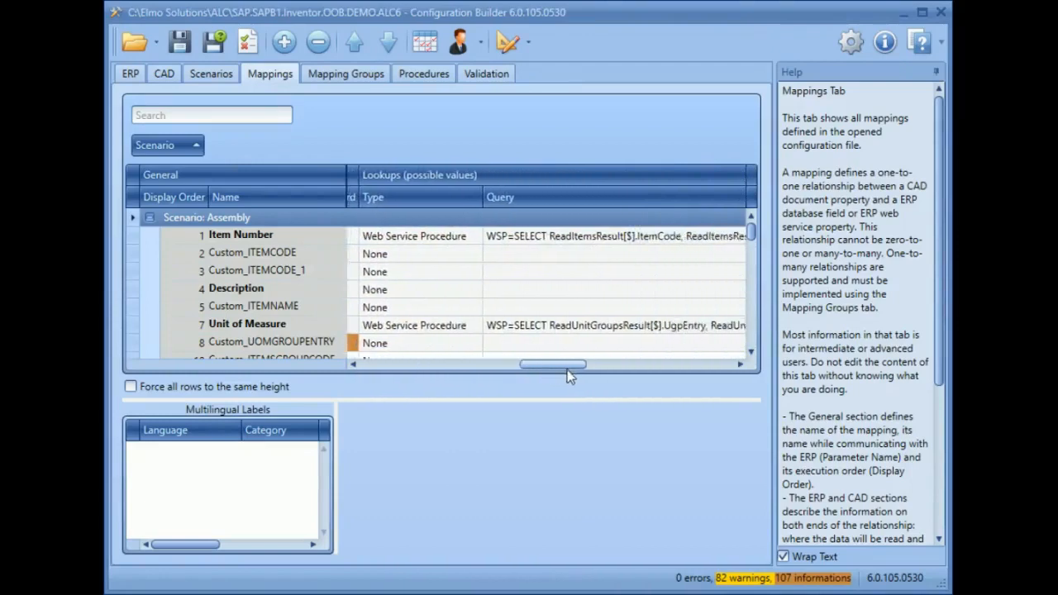
{"action": "left_click_drag", "start_coordinate": [552, 365], "coordinate": [603, 366]}
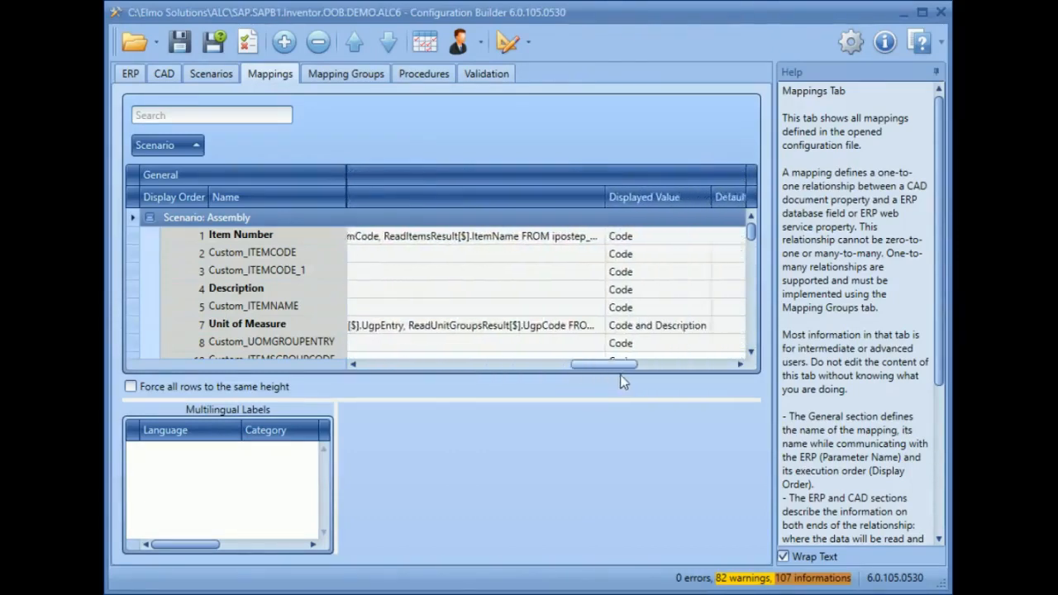